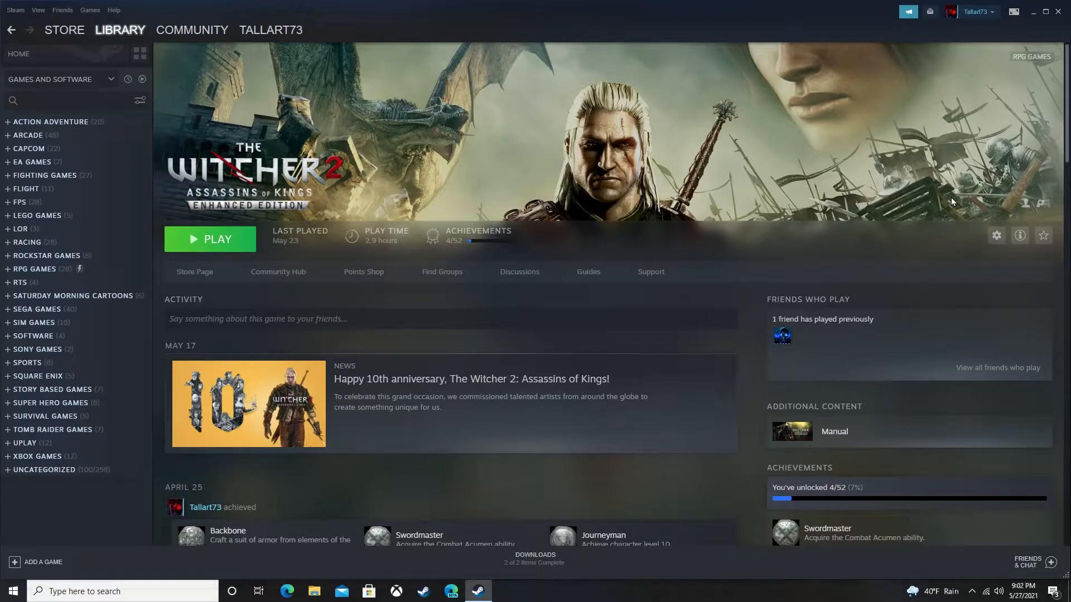
{"action": "mouse_move", "coordinate": [288, 190]}
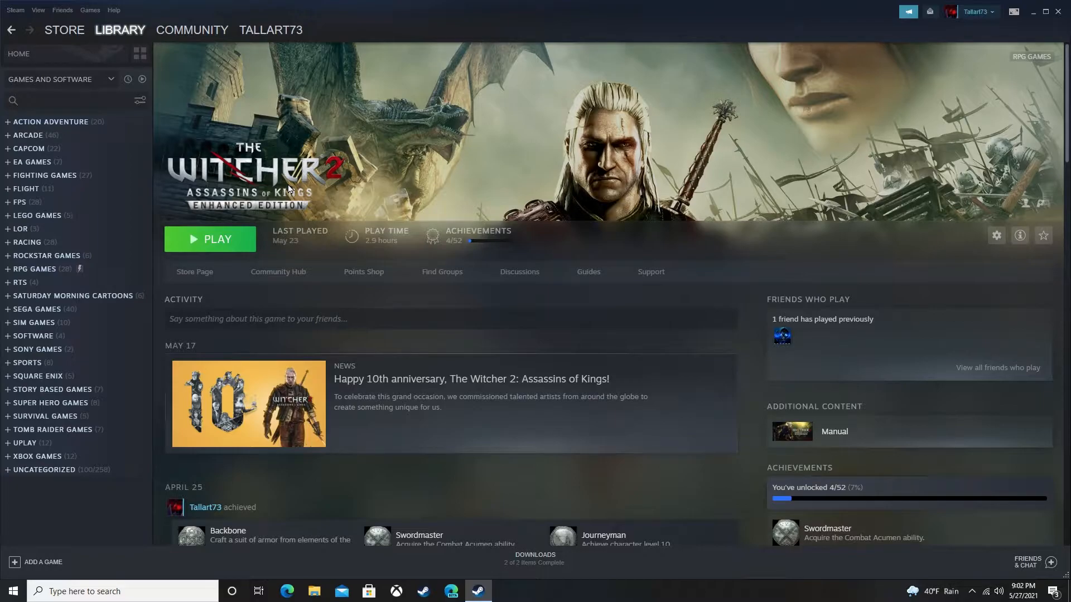
{"action": "mouse_move", "coordinate": [570, 191]}
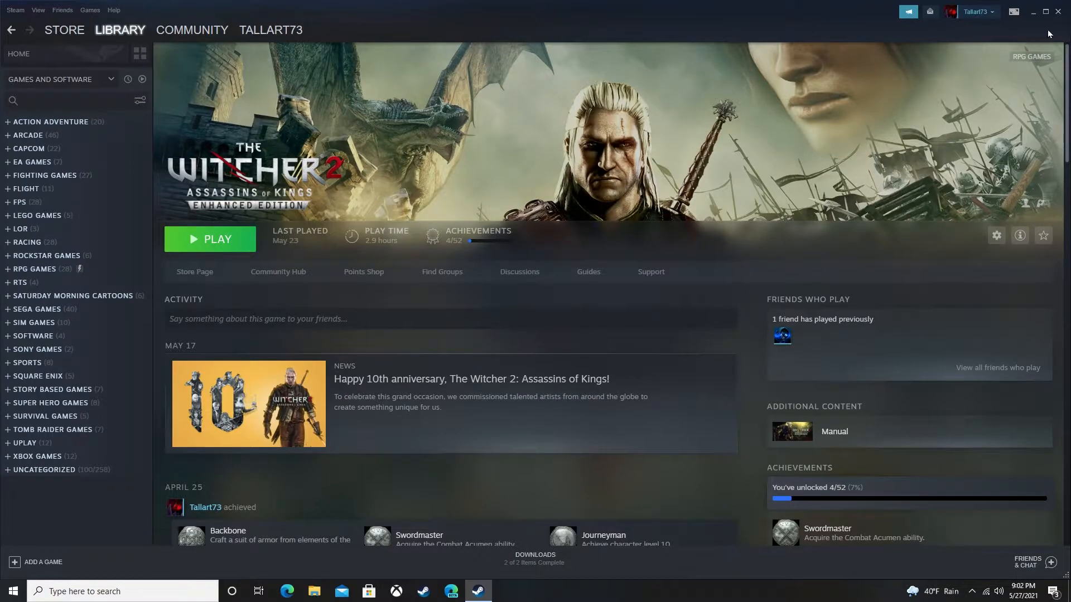
{"action": "mouse_move", "coordinate": [883, 30]}
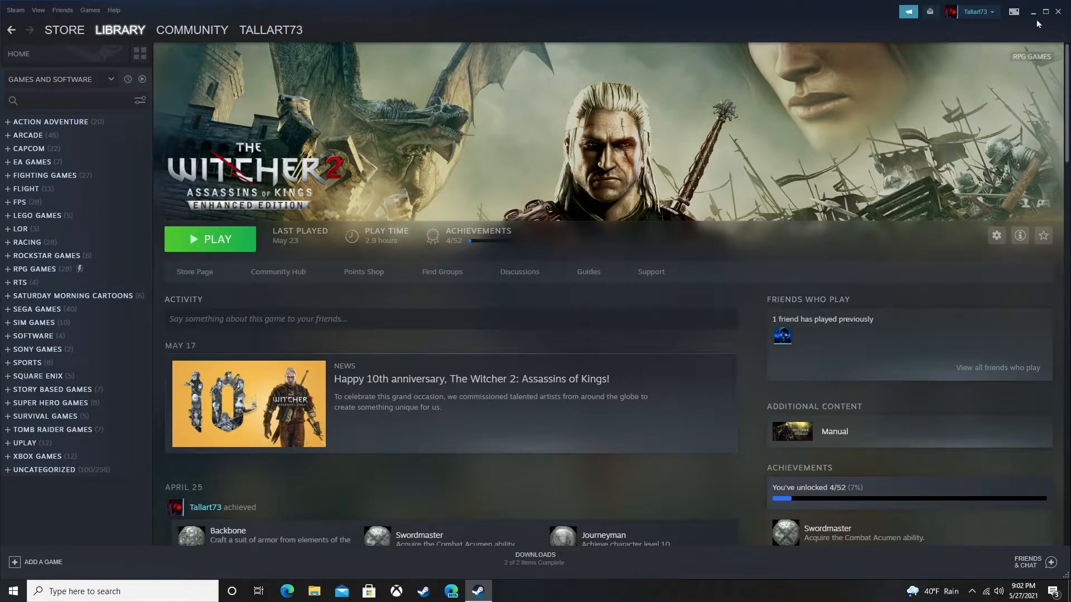
Minimize Steam so only the Windows desktop is showing.
{"action": "left_click", "coordinate": [1033, 11]}
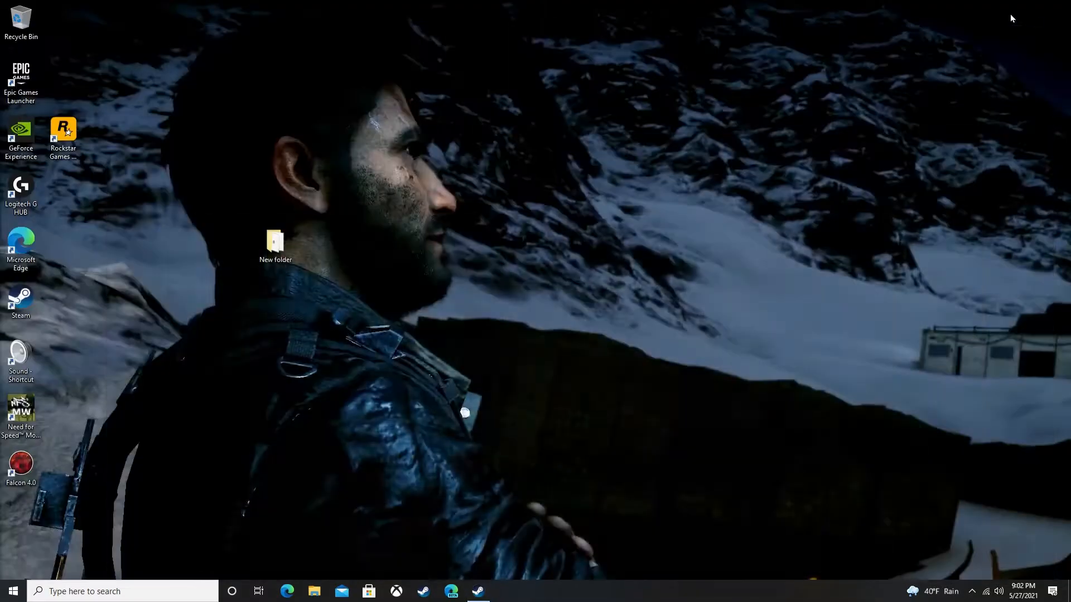
{"action": "right_click", "coordinate": [12, 591]}
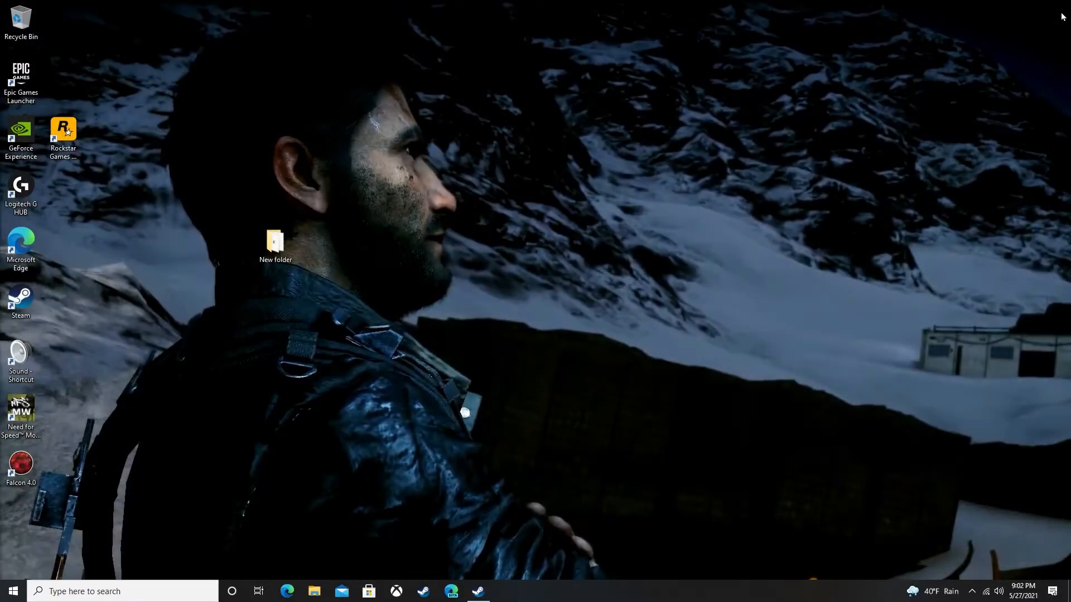
{"action": "mouse_move", "coordinate": [659, 324]}
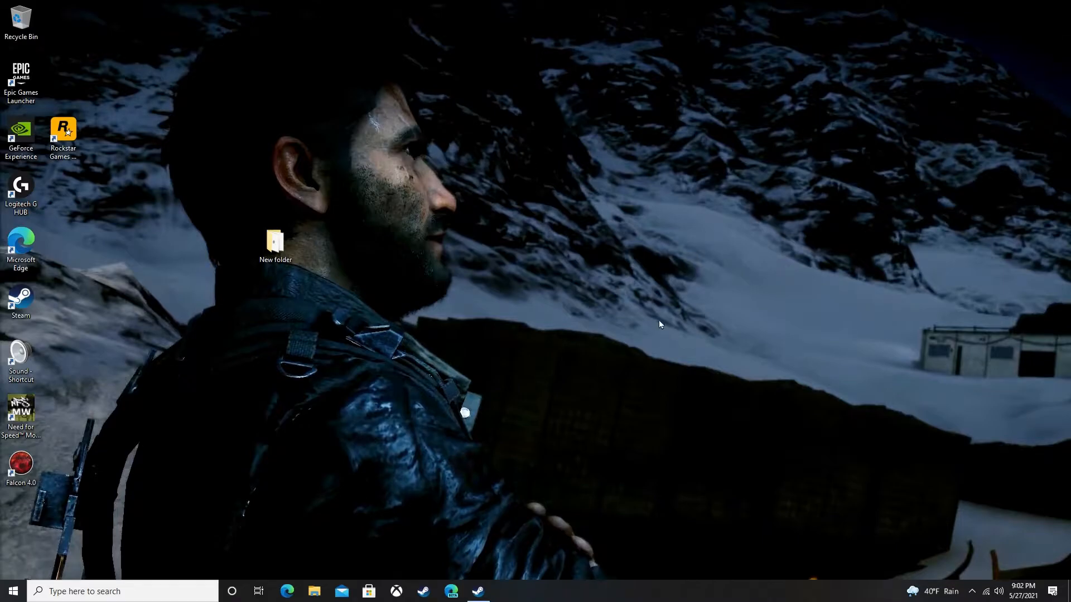
Restore Steam and launch The Witcher 2 so its launcher menu appears.
{"action": "left_click", "coordinate": [477, 591]}
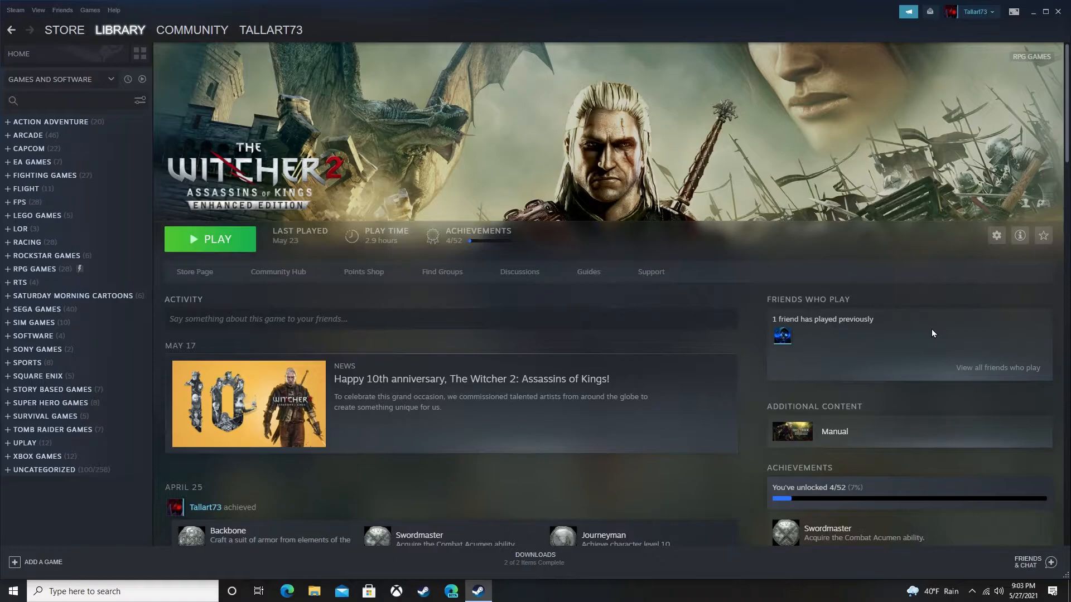
{"action": "mouse_move", "coordinate": [701, 349]}
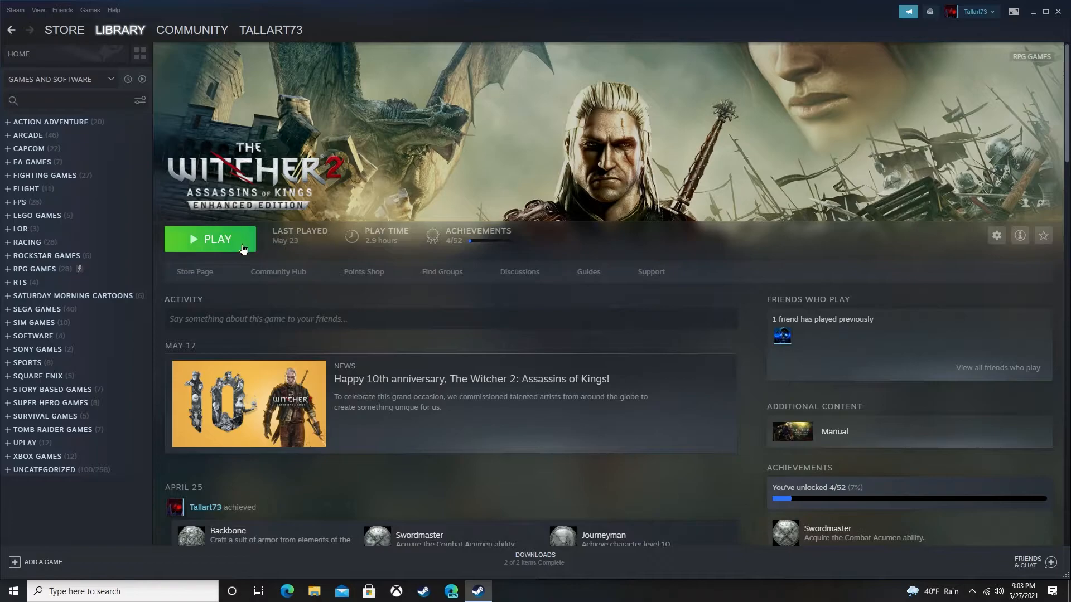
{"action": "left_click", "coordinate": [208, 240]}
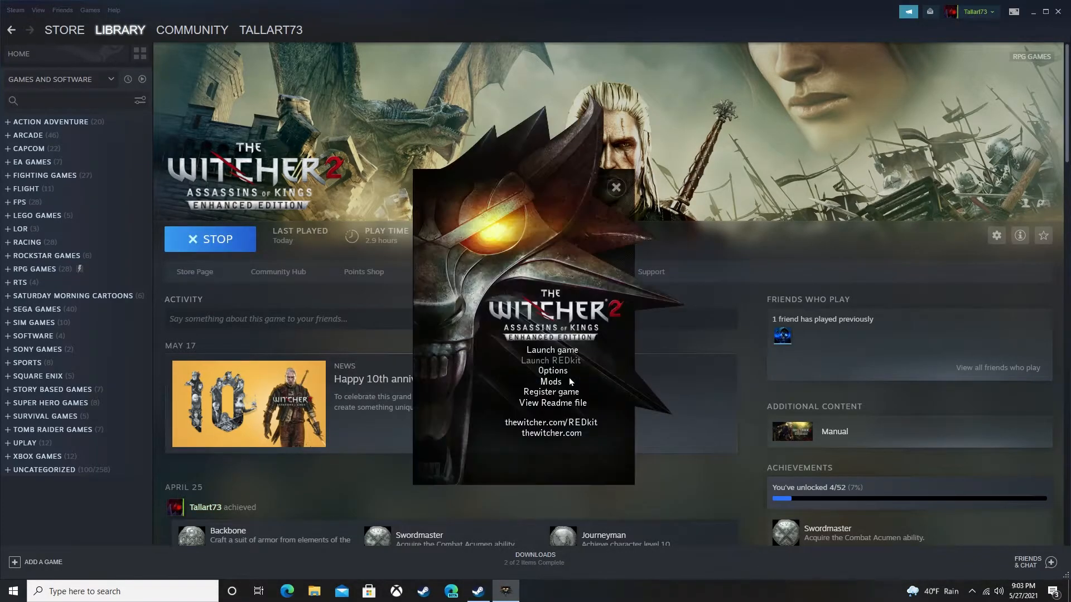
{"action": "mouse_move", "coordinate": [549, 349]}
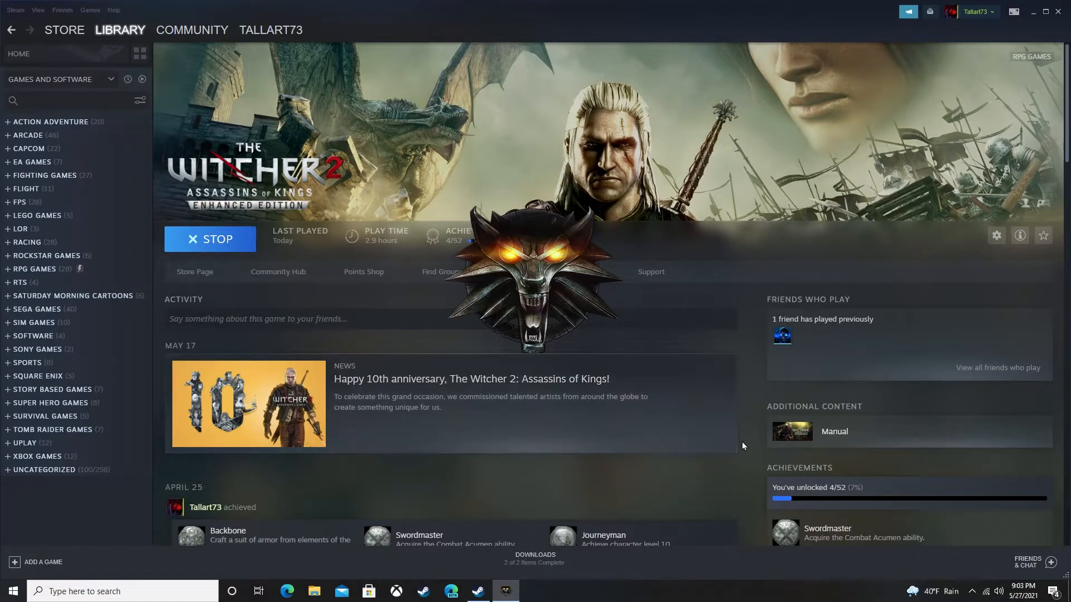
{"action": "mouse_move", "coordinate": [964, 495]}
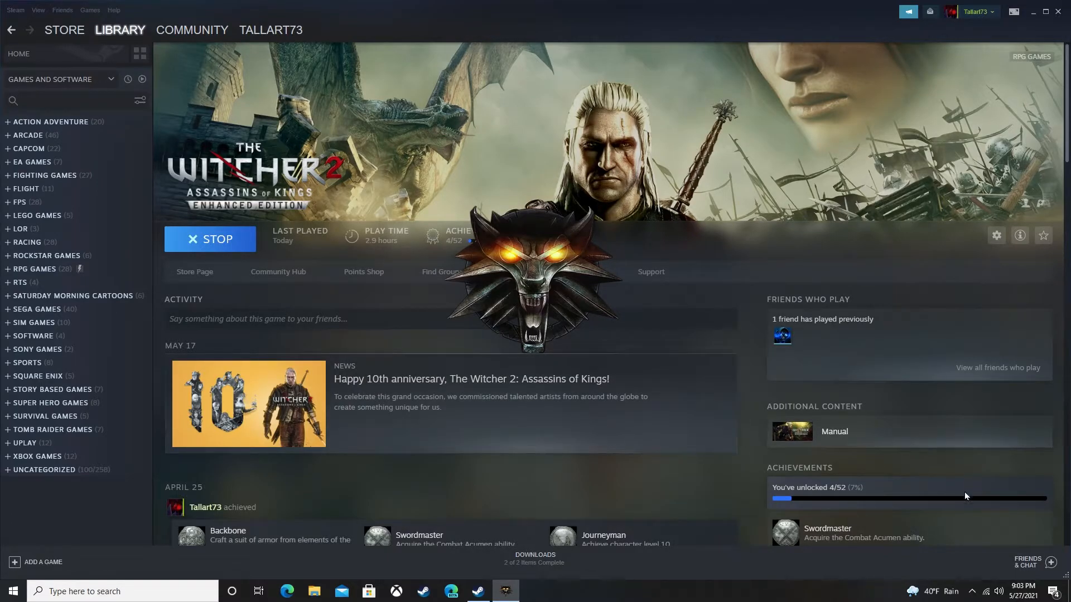
{"action": "mouse_move", "coordinate": [986, 543]}
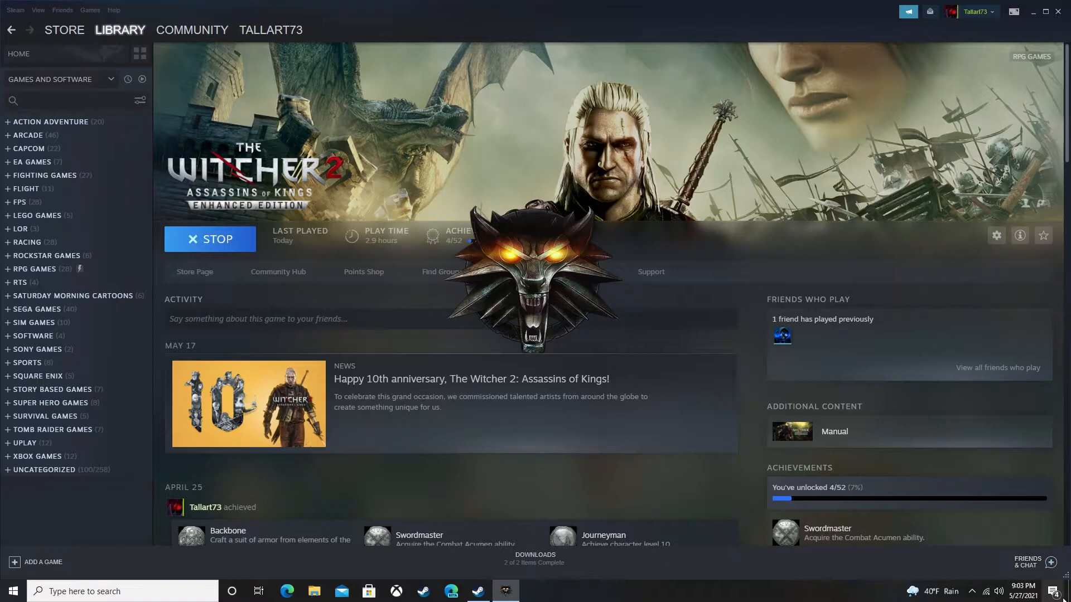
{"action": "mouse_move", "coordinate": [896, 559]}
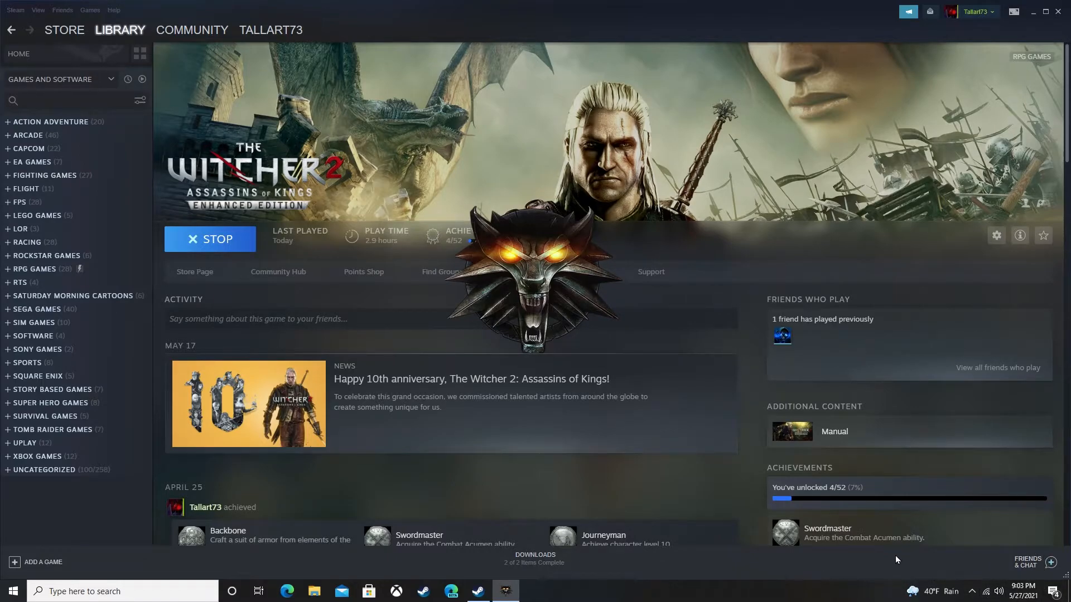
{"action": "mouse_move", "coordinate": [885, 556]}
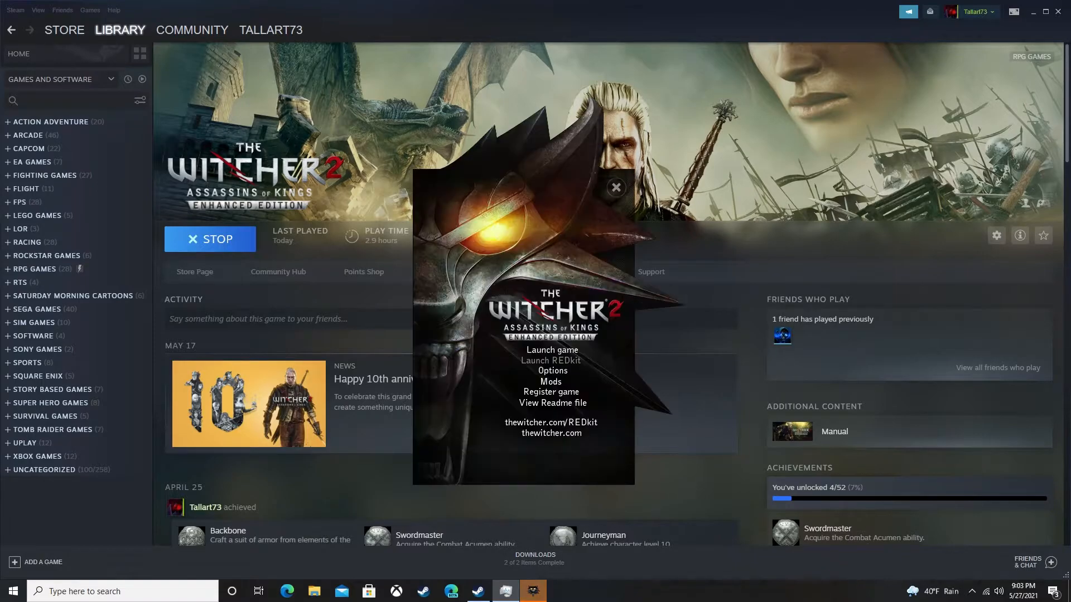
Close The Witcher 2 launcher so the game is no longer running.
{"action": "left_click", "coordinate": [209, 238]}
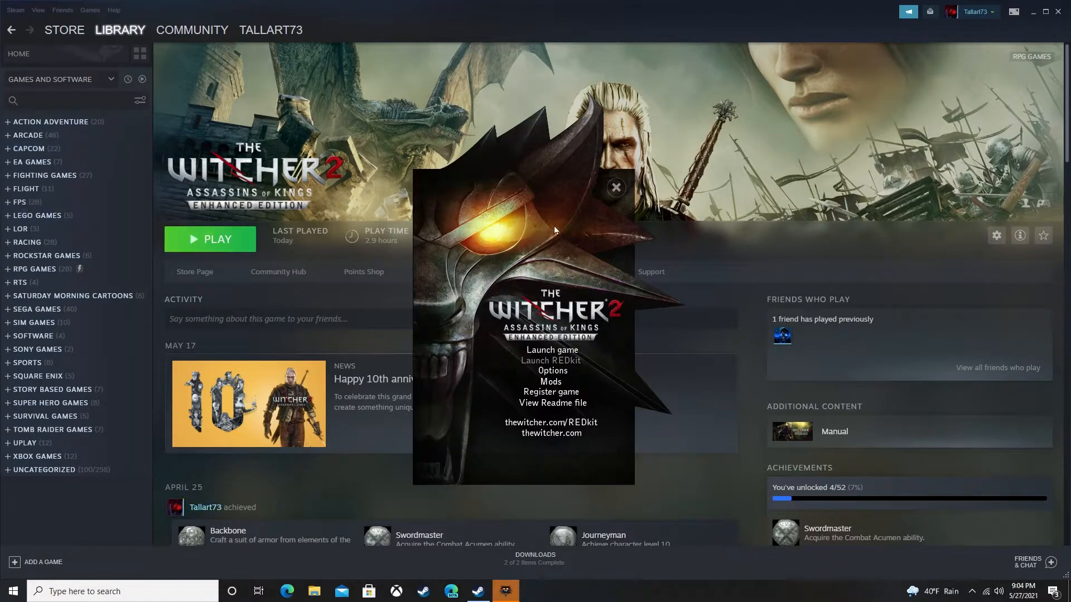
{"action": "left_click", "coordinate": [613, 187]}
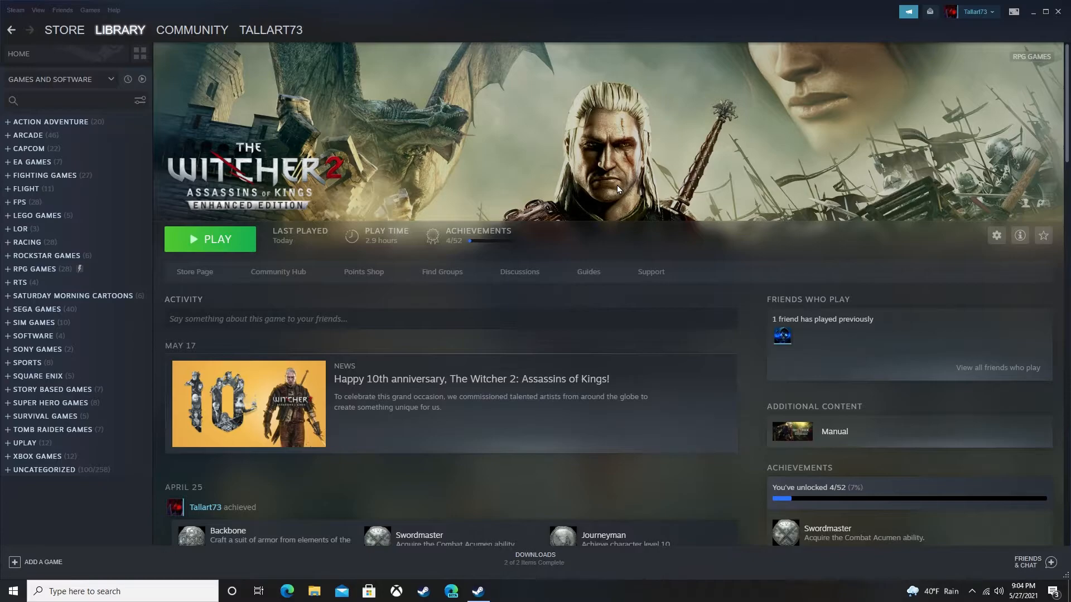
{"action": "mouse_move", "coordinate": [604, 245]}
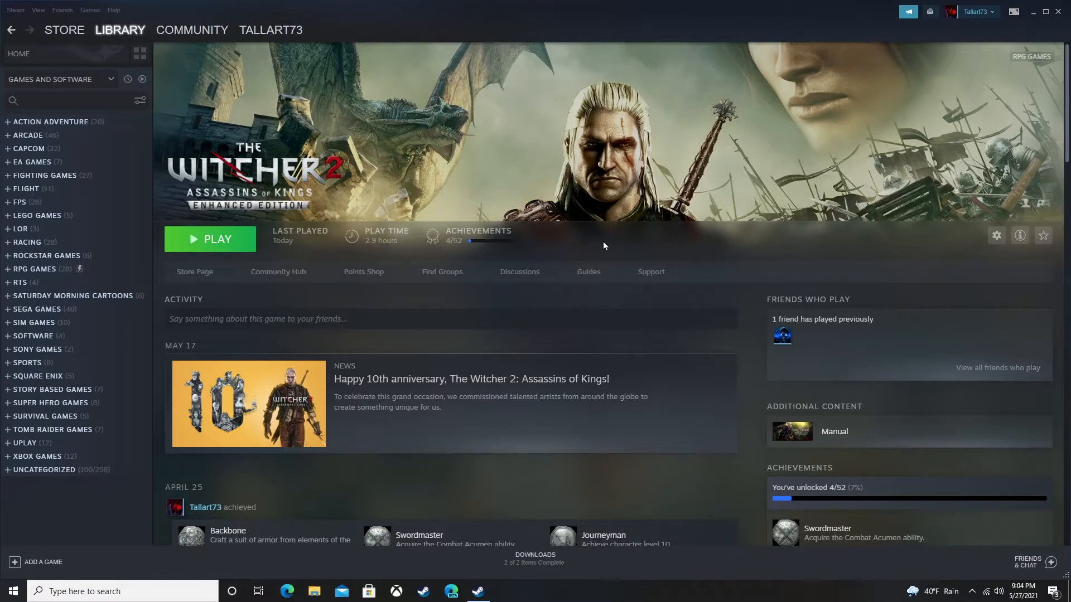
{"action": "mouse_move", "coordinate": [199, 249]}
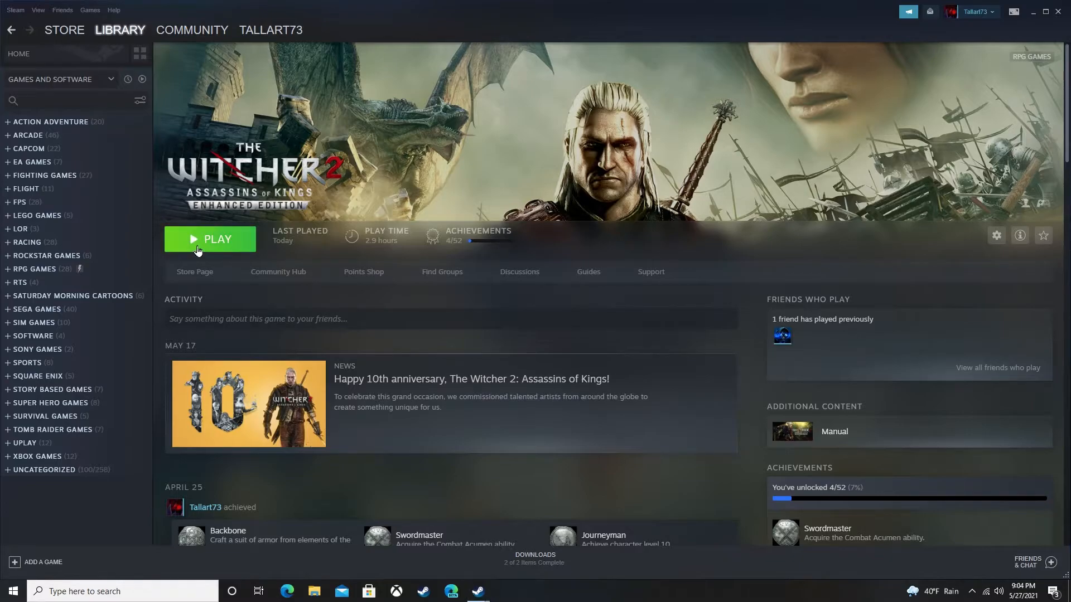
Relaunch The Witcher 2 and bring up the taskbar menu that offers Task Manager.
{"action": "left_click", "coordinate": [210, 239]}
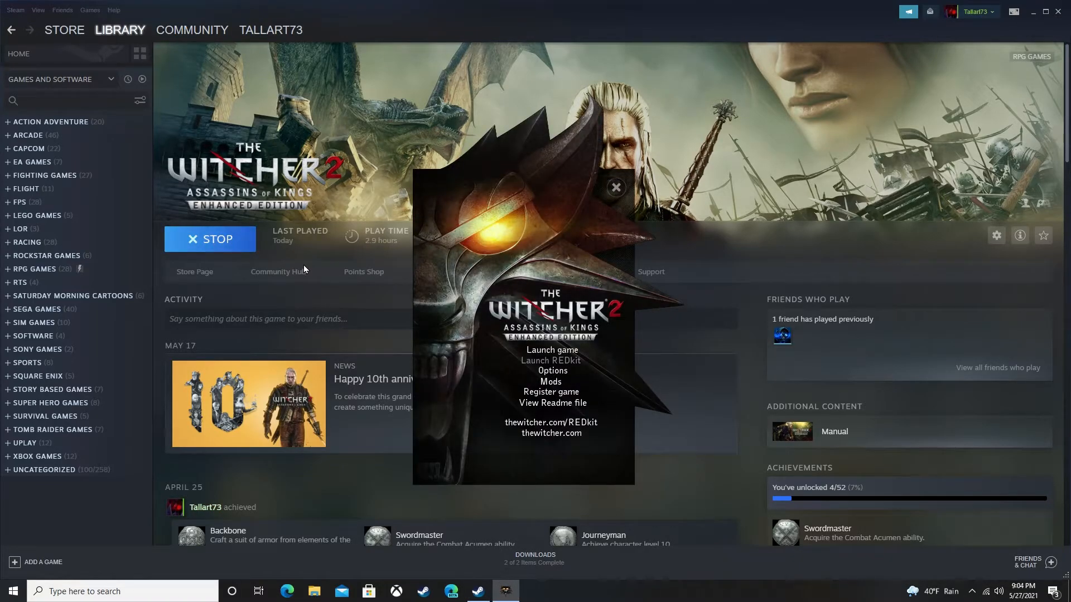
{"action": "mouse_move", "coordinate": [529, 216]}
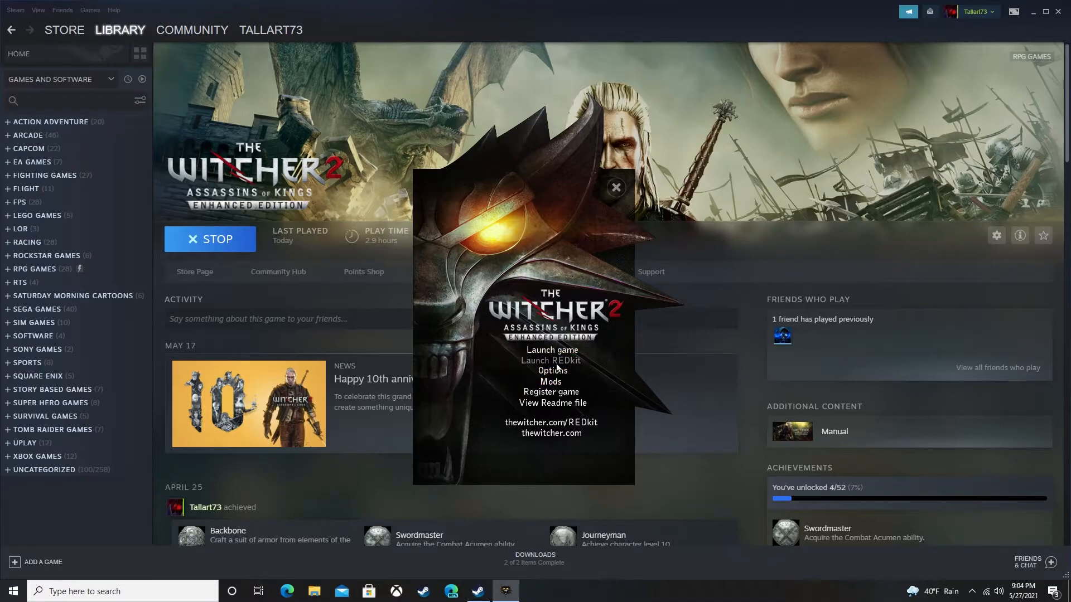
{"action": "mouse_move", "coordinate": [620, 593]}
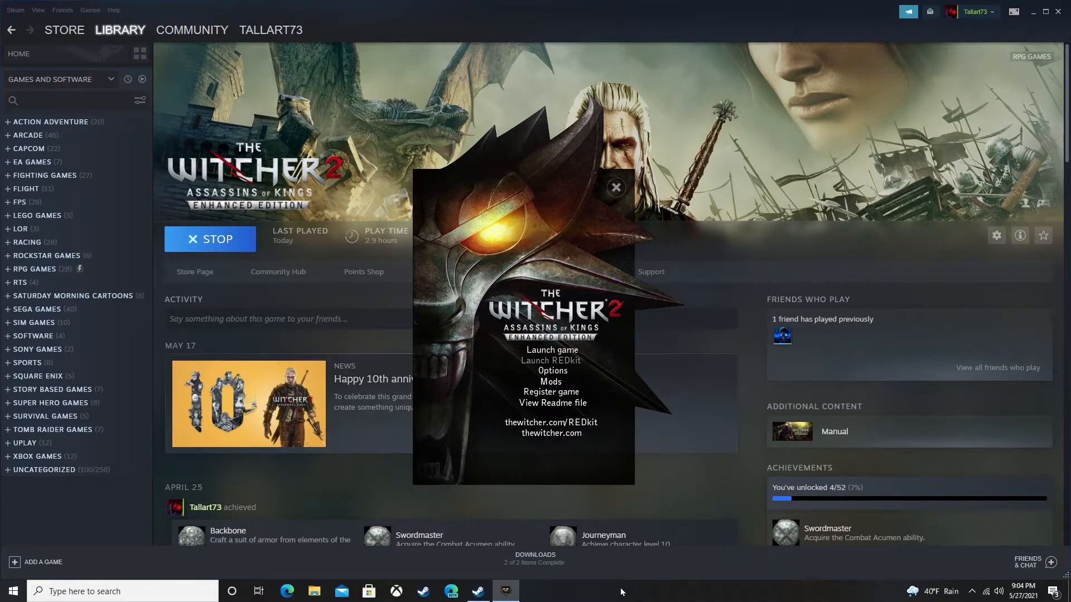
{"action": "mouse_move", "coordinate": [652, 594]}
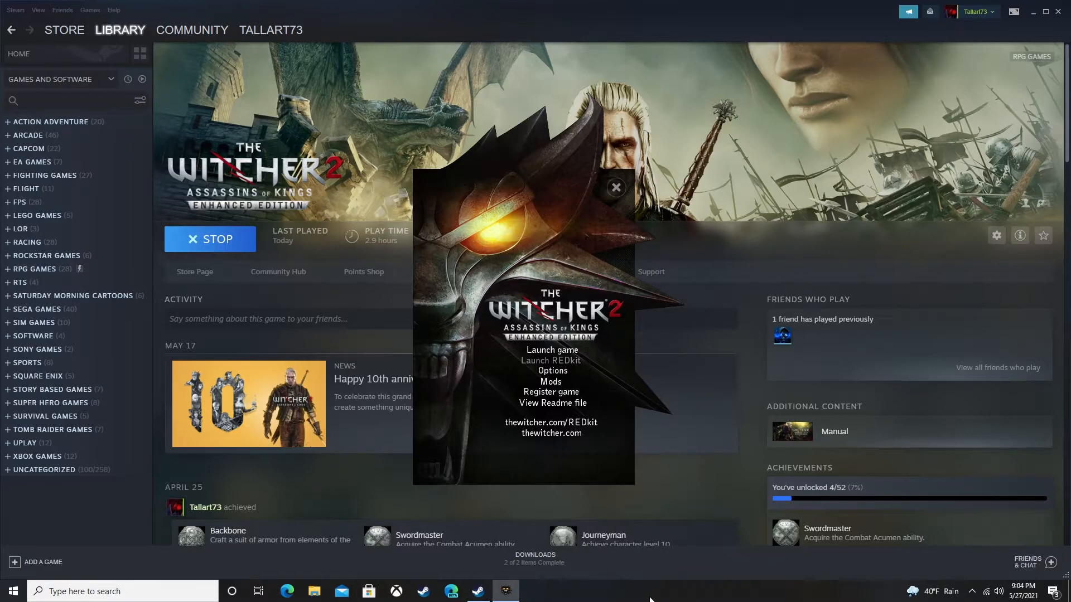
{"action": "right_click", "coordinate": [595, 591]}
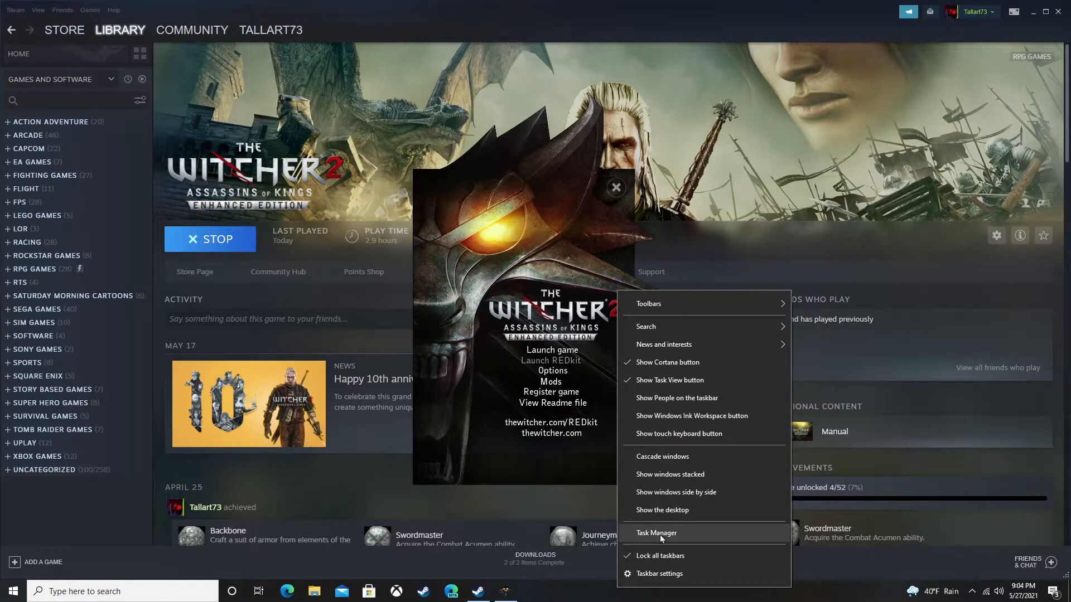
In Task Manager, locate Launcher.exe via Go to details and bring up its actions.
{"action": "left_click", "coordinate": [656, 536]}
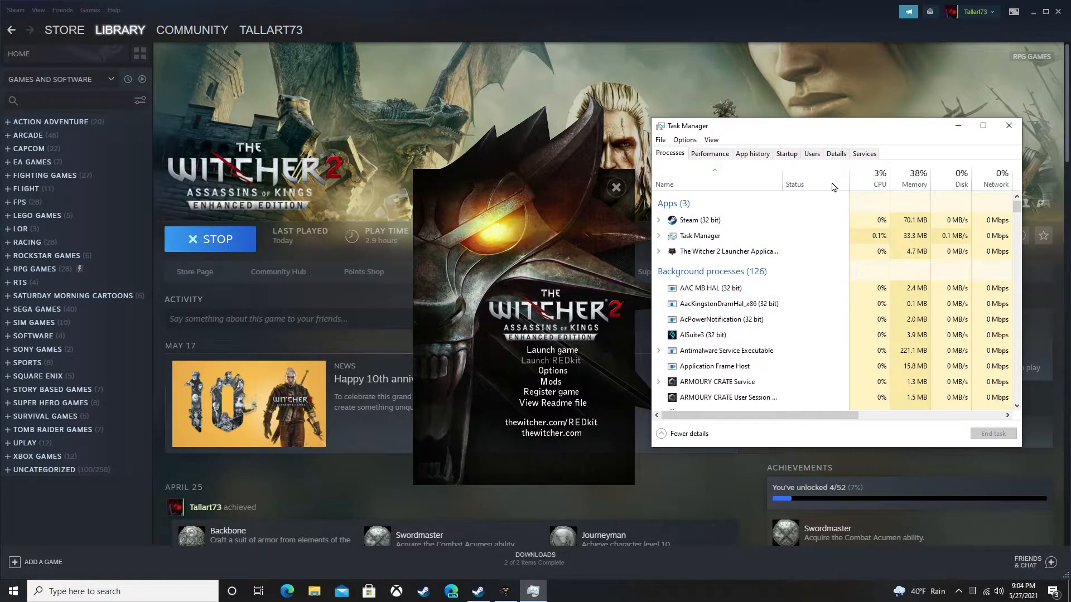
{"action": "left_click", "coordinate": [836, 153]}
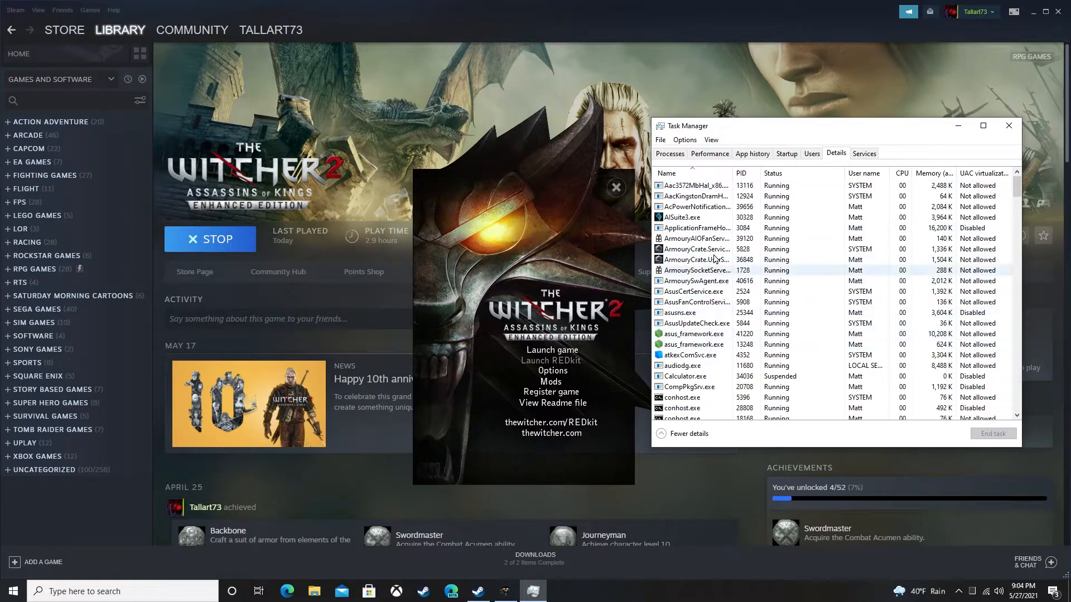
{"action": "left_click", "coordinate": [669, 153]}
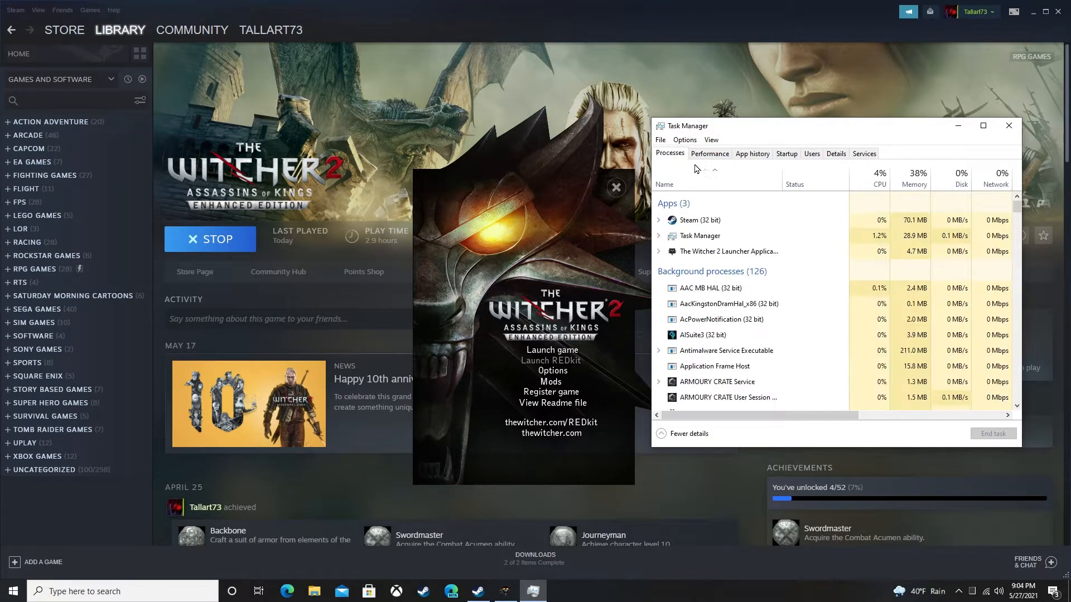
{"action": "left_click", "coordinate": [728, 251]}
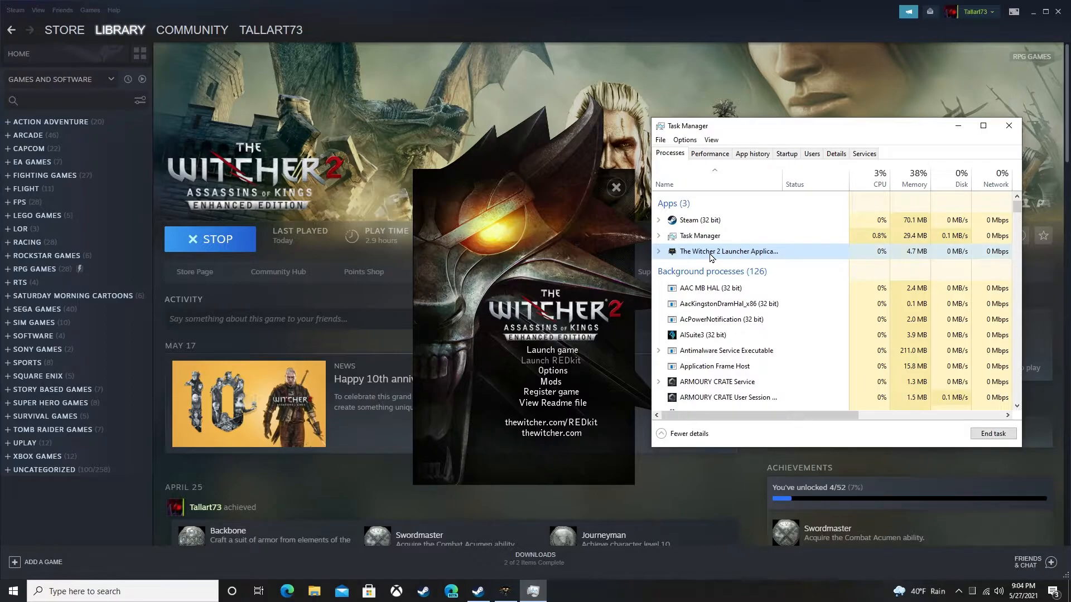
{"action": "right_click", "coordinate": [728, 251]}
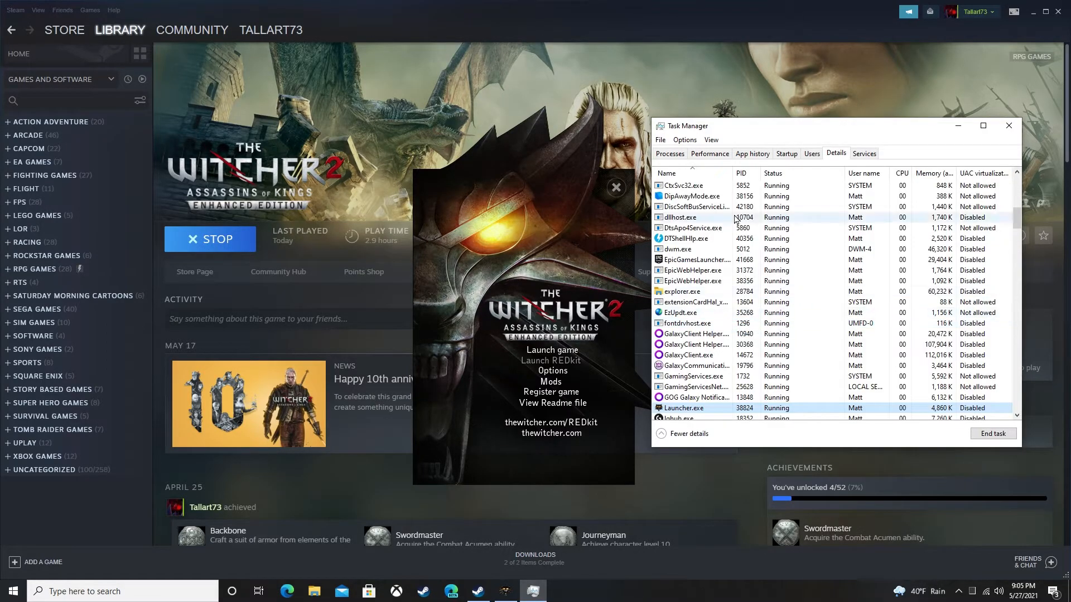
{"action": "left_click", "coordinate": [689, 408]}
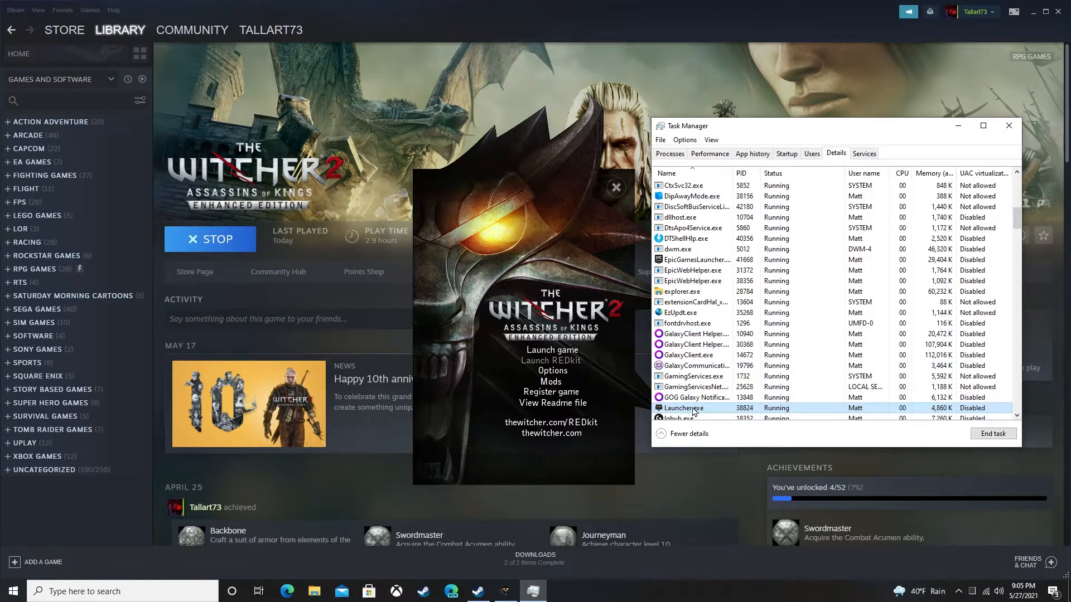
{"action": "right_click", "coordinate": [684, 408]}
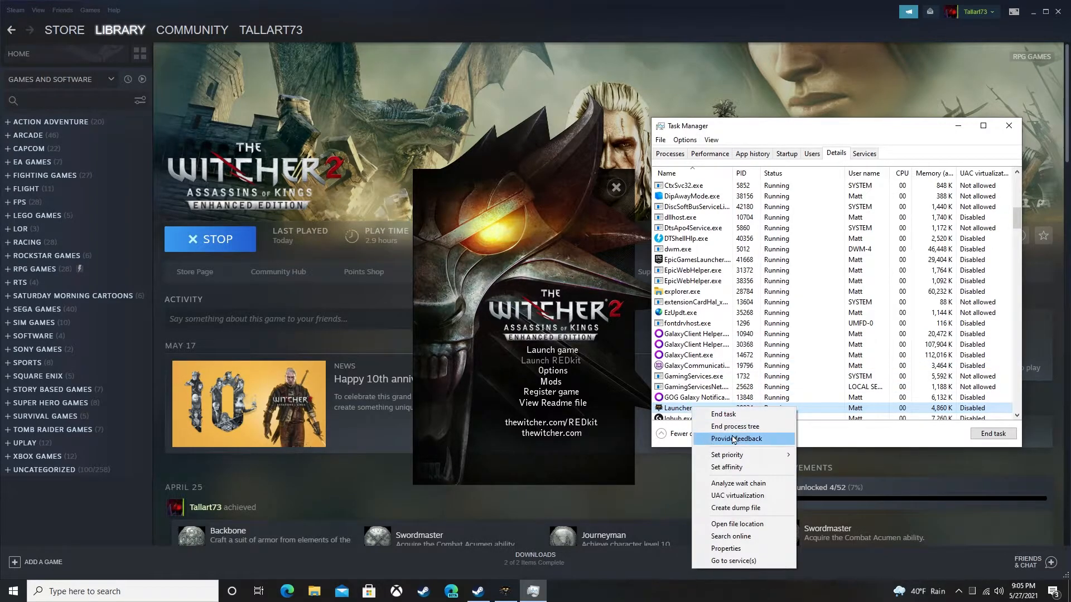
{"action": "mouse_move", "coordinate": [726, 467]}
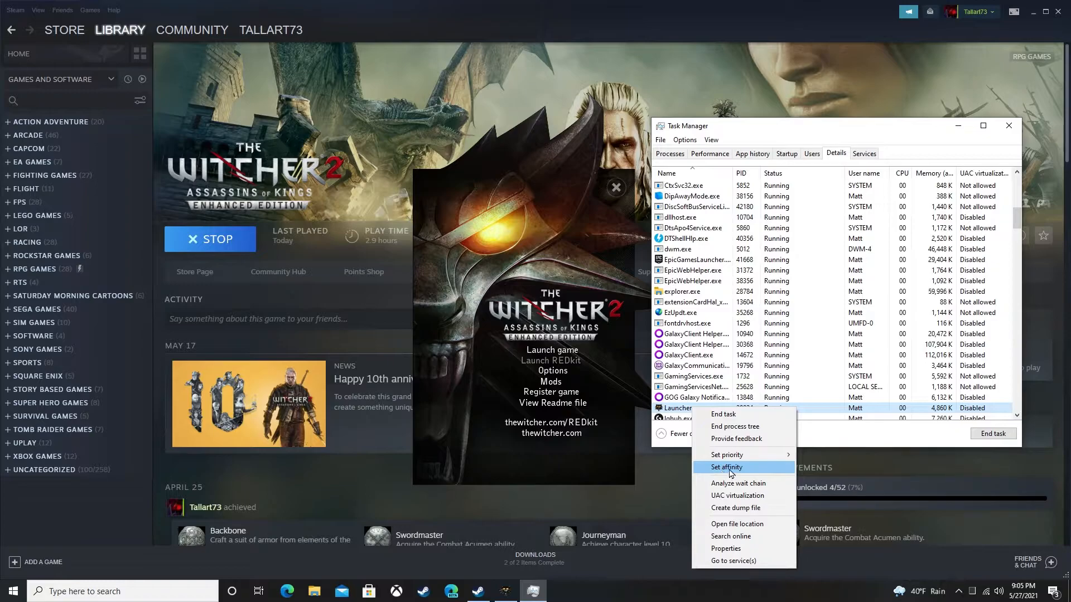
Set Launcher.exe's processor affinity to exclude CPU 31.
{"action": "left_click", "coordinate": [725, 467]}
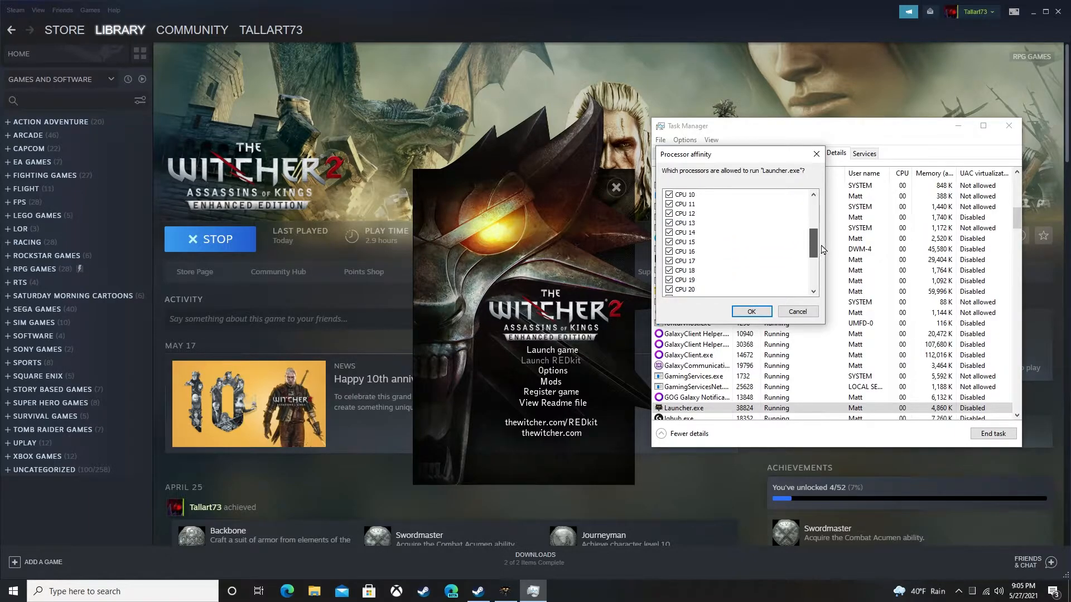
{"action": "scroll", "scroll_direction": "down", "scroll_amount": 3}
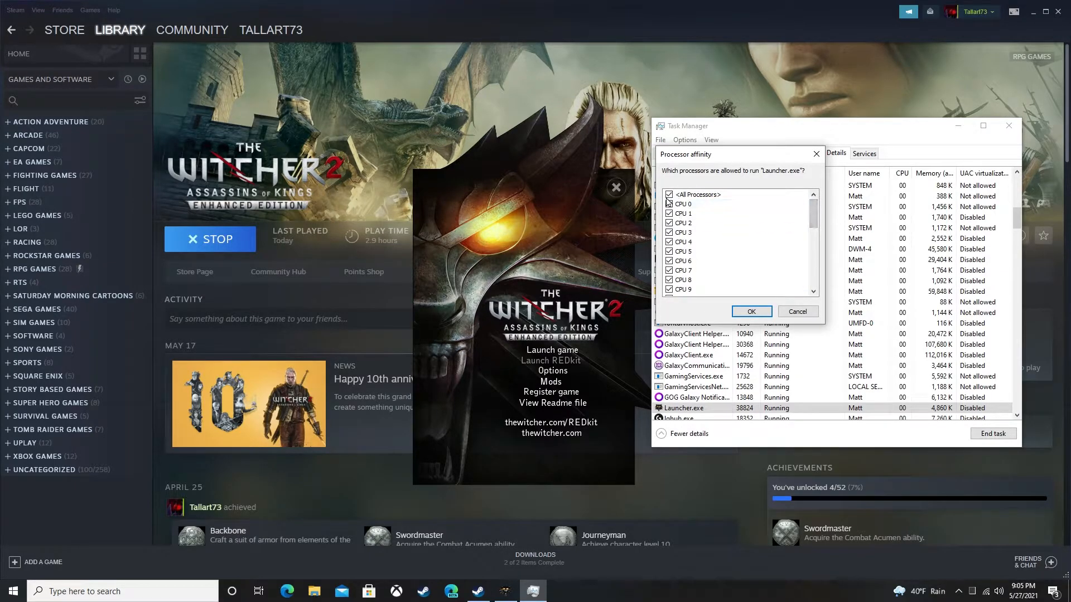
{"action": "scroll", "scroll_direction": "down", "scroll_amount": 3}
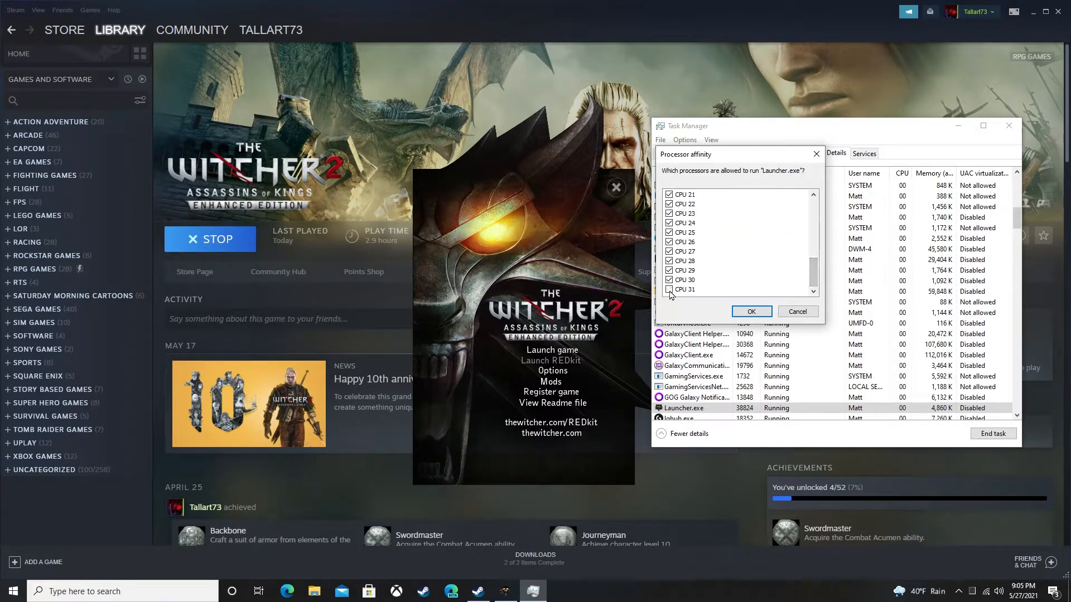
{"action": "left_click", "coordinate": [670, 289]}
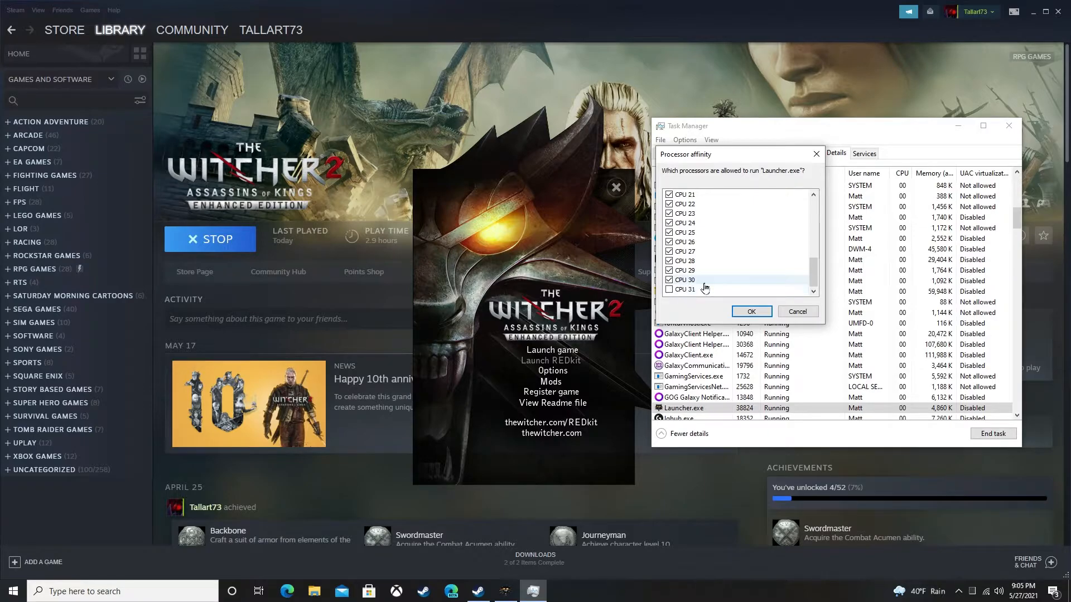
{"action": "scroll", "scroll_direction": "down", "scroll_amount": 3}
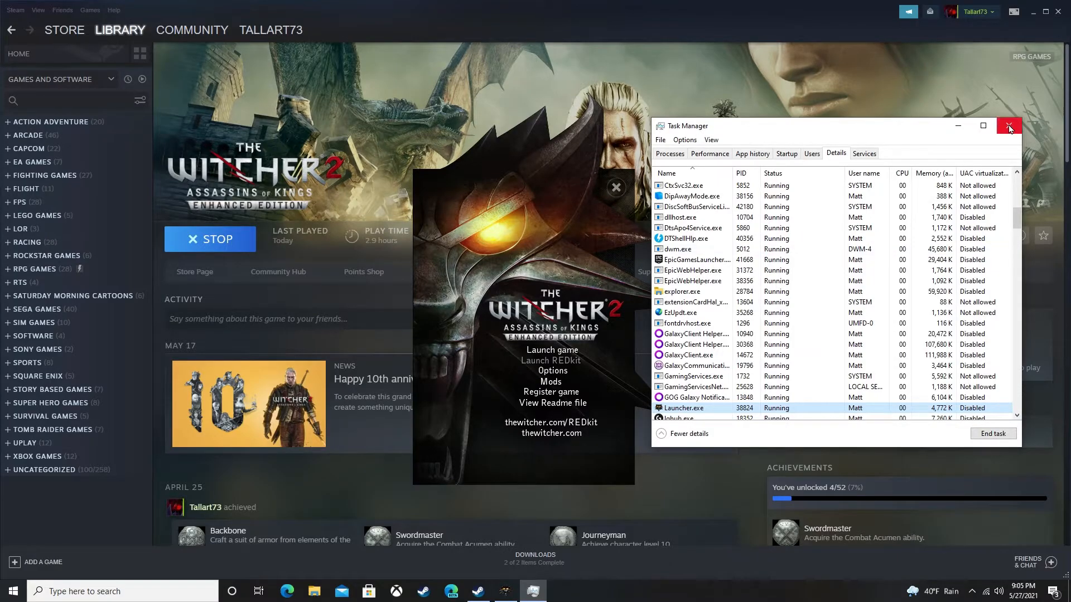
Close Task Manager and stop The Witcher 2 from Steam's library page.
{"action": "left_click", "coordinate": [1010, 126]}
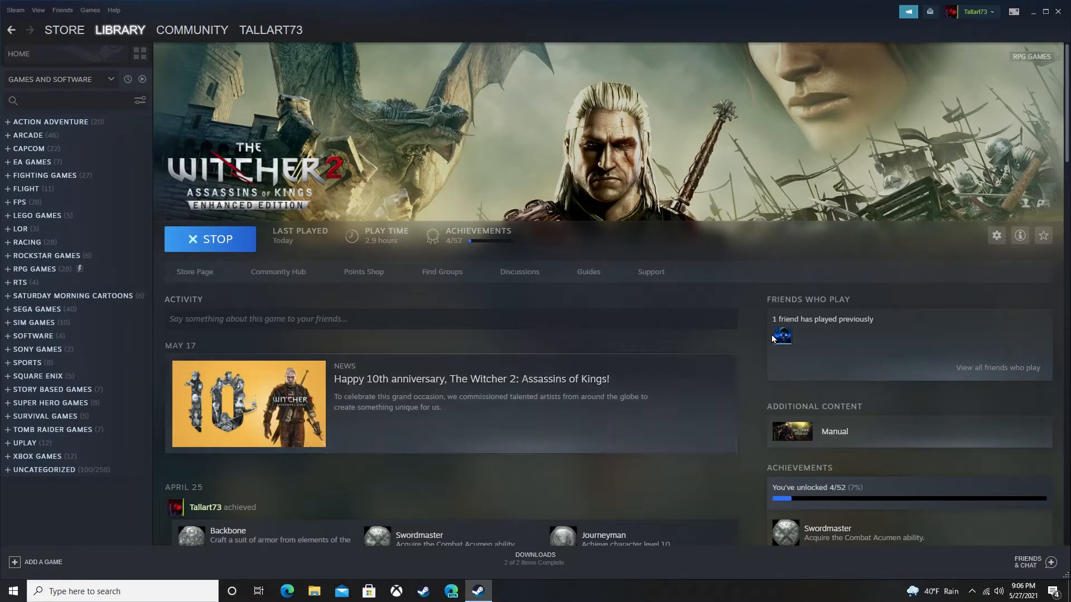
{"action": "left_click", "coordinate": [210, 238]}
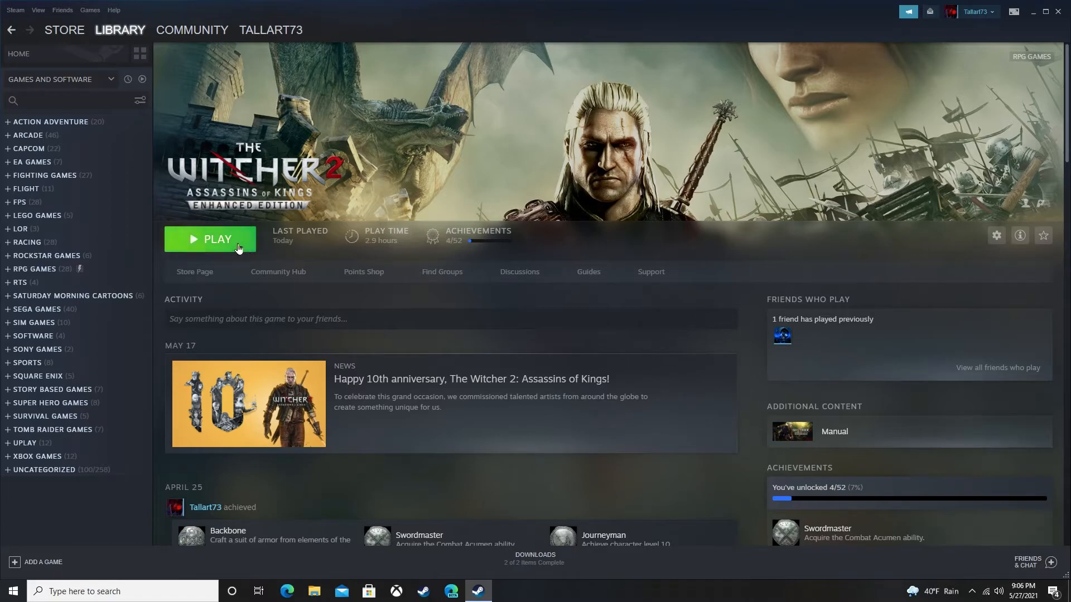
Relaunch The Witcher 2, reopen Task Manager and bring up the new Launcher.exe's actions.
{"action": "left_click", "coordinate": [210, 239]}
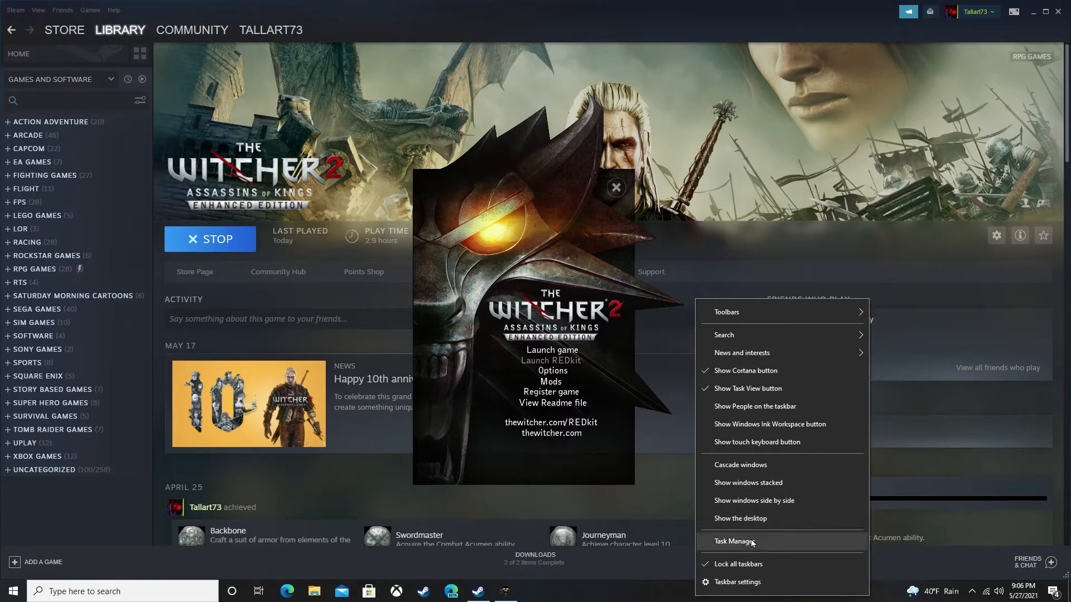
{"action": "left_click", "coordinate": [733, 541]}
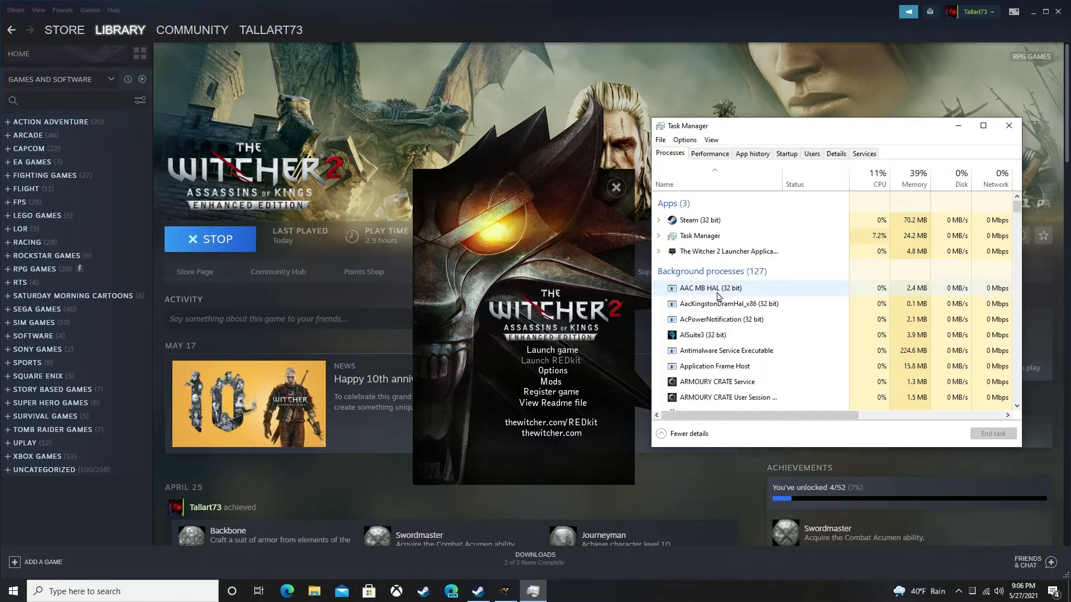
{"action": "right_click", "coordinate": [728, 251]}
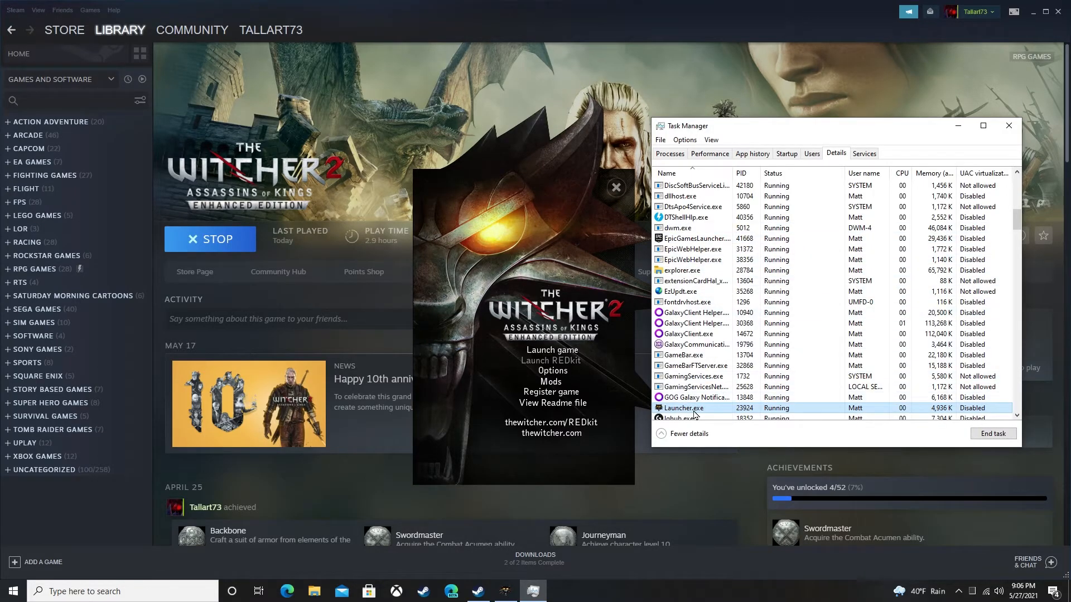
{"action": "right_click", "coordinate": [682, 409]}
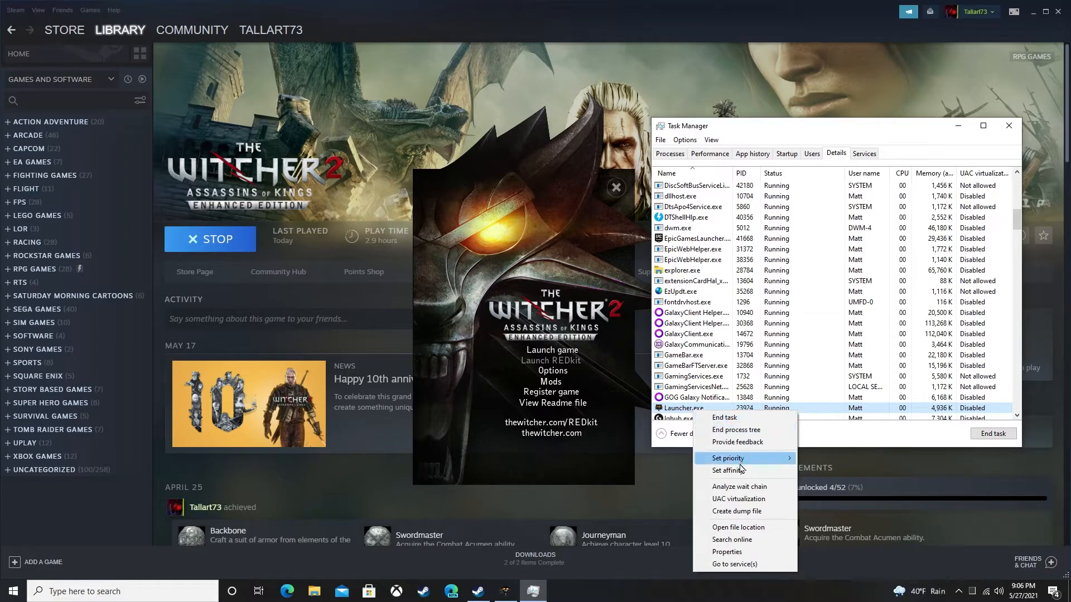
{"action": "left_click", "coordinate": [728, 470]}
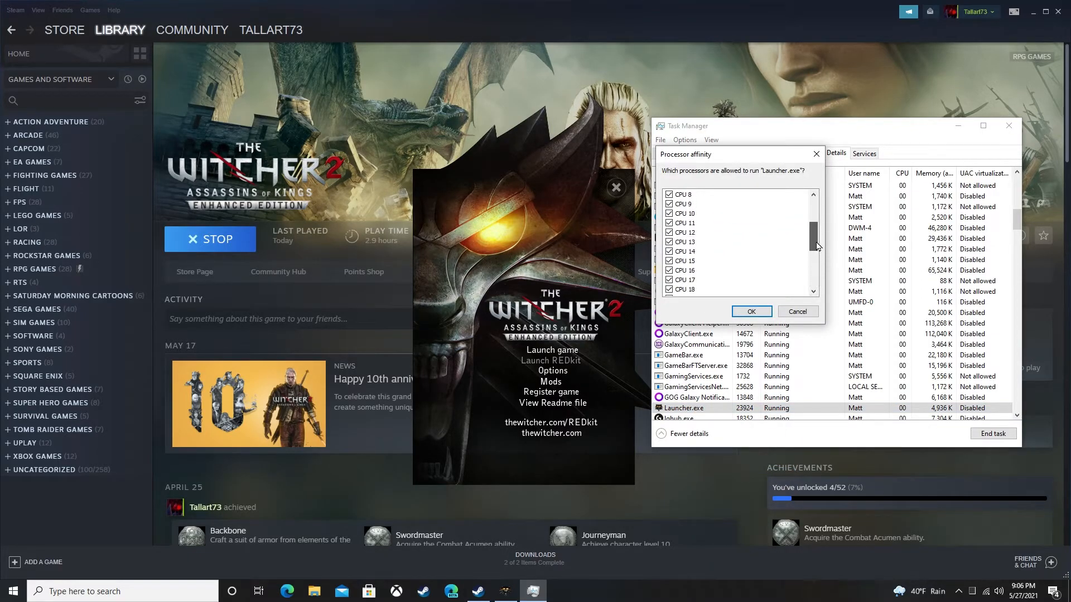
{"action": "scroll", "scroll_direction": "down", "scroll_amount": 3}
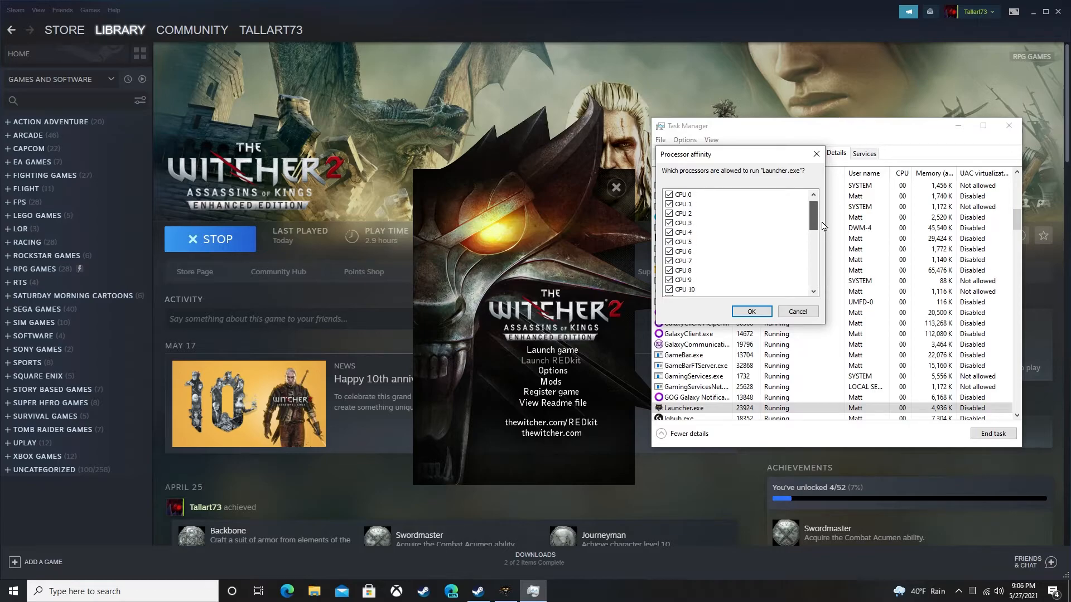
{"action": "scroll", "scroll_direction": "down", "scroll_amount": 3}
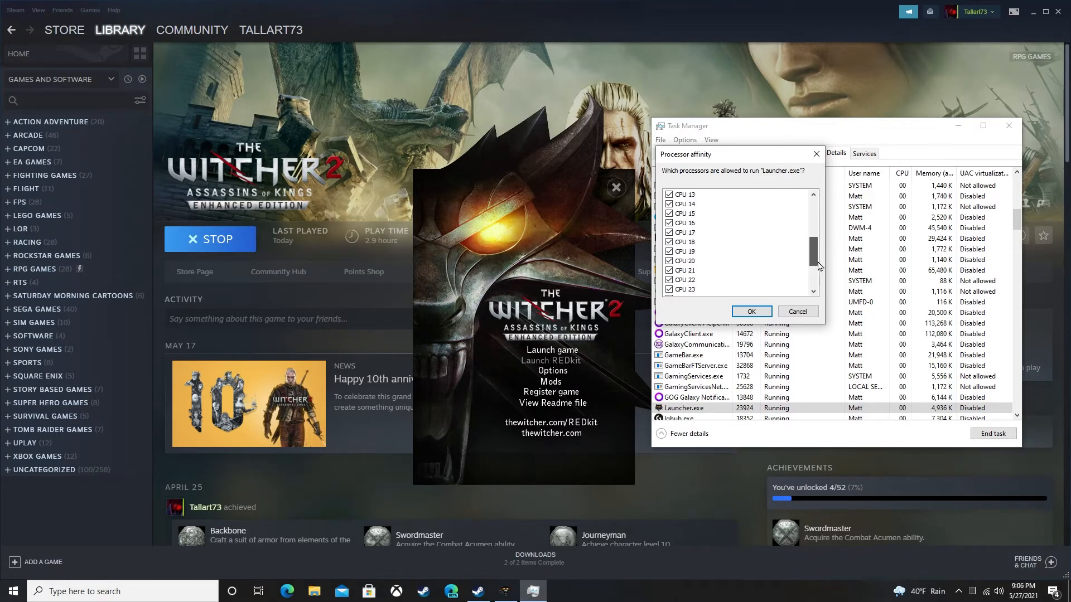
{"action": "left_click_drag", "start_coordinate": [817, 266], "coordinate": [817, 206]}
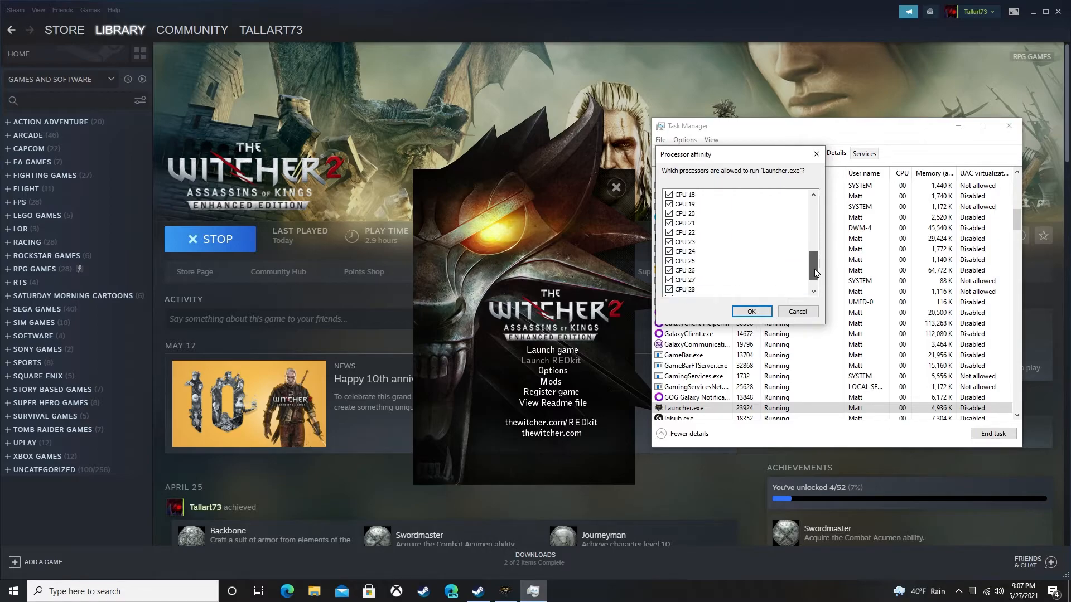
{"action": "left_click", "coordinate": [797, 312]}
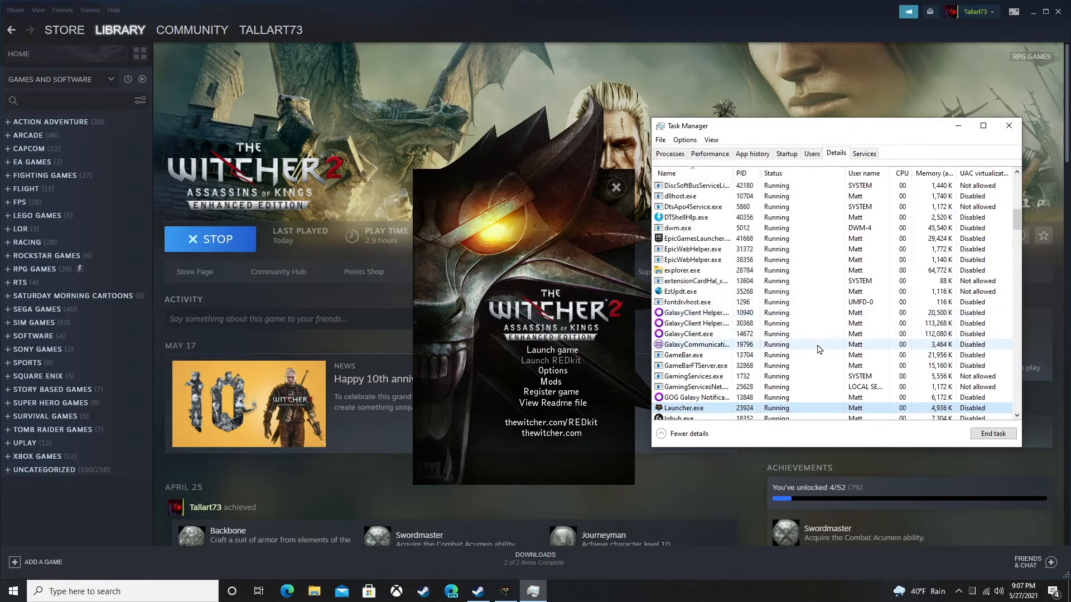